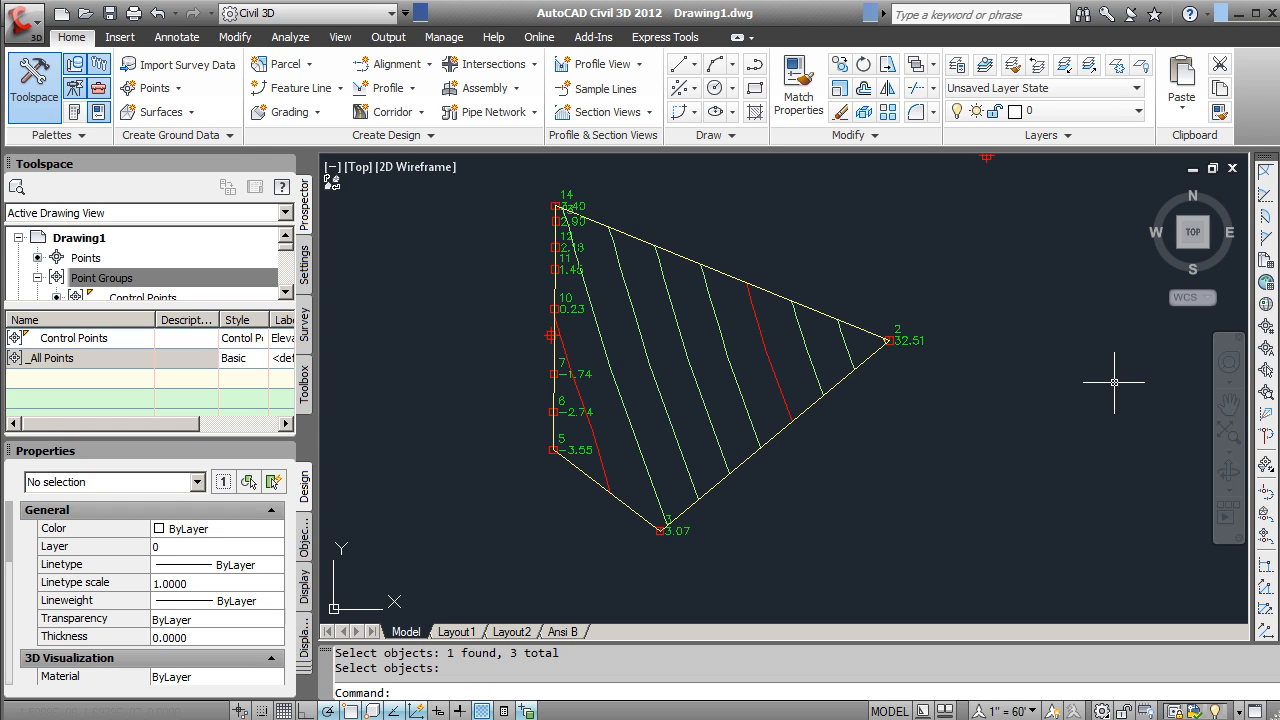
{"action": "mouse_move", "coordinate": [1078, 392]}
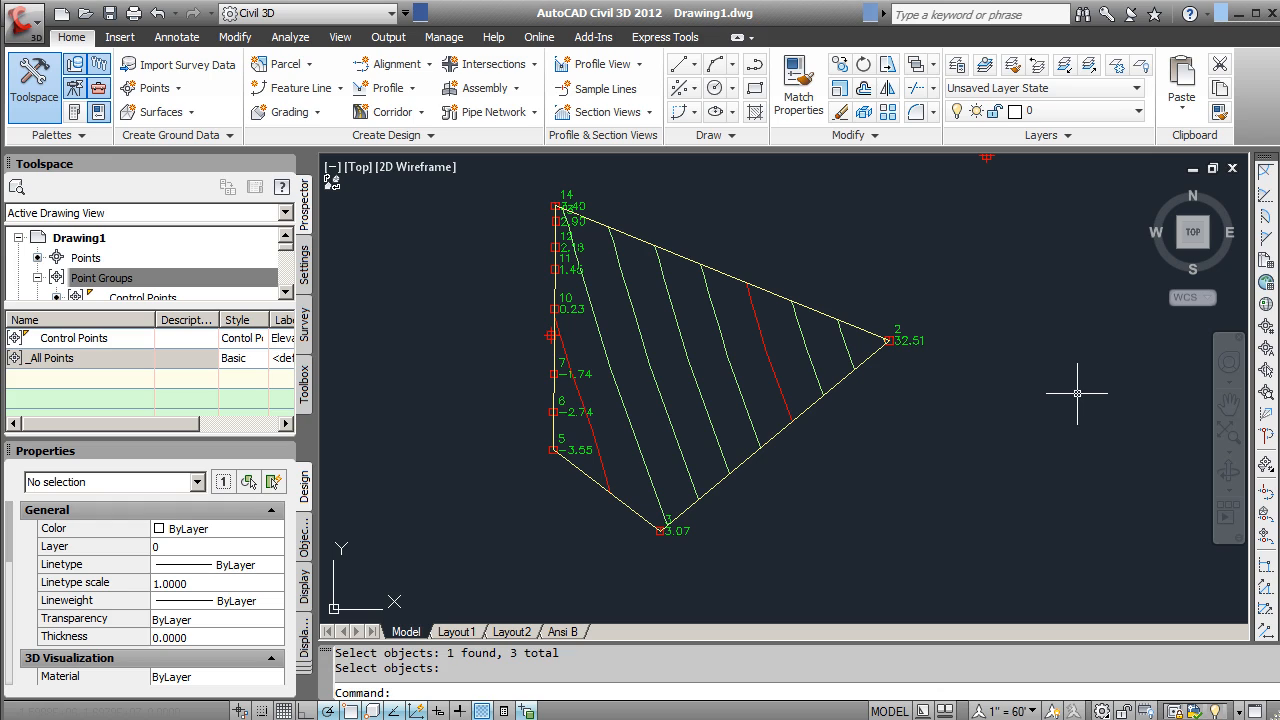
{"action": "mouse_move", "coordinate": [1152, 408]}
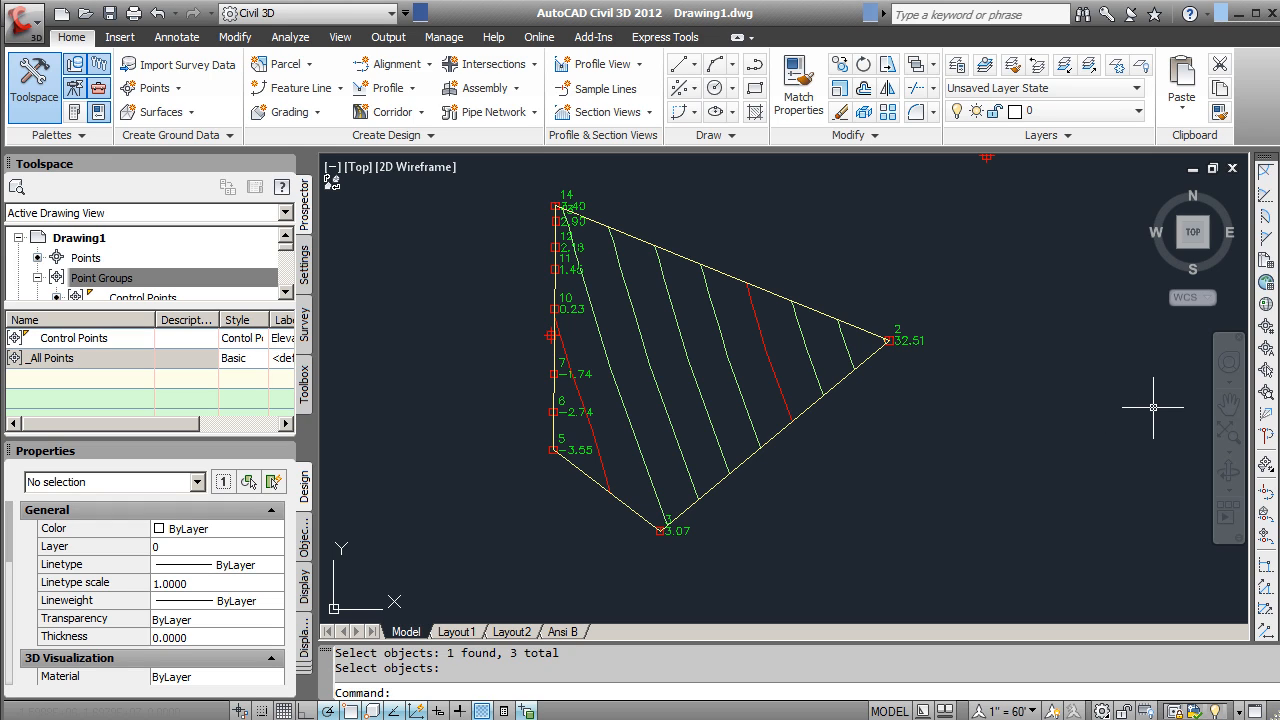
{"action": "mouse_move", "coordinate": [884, 460]}
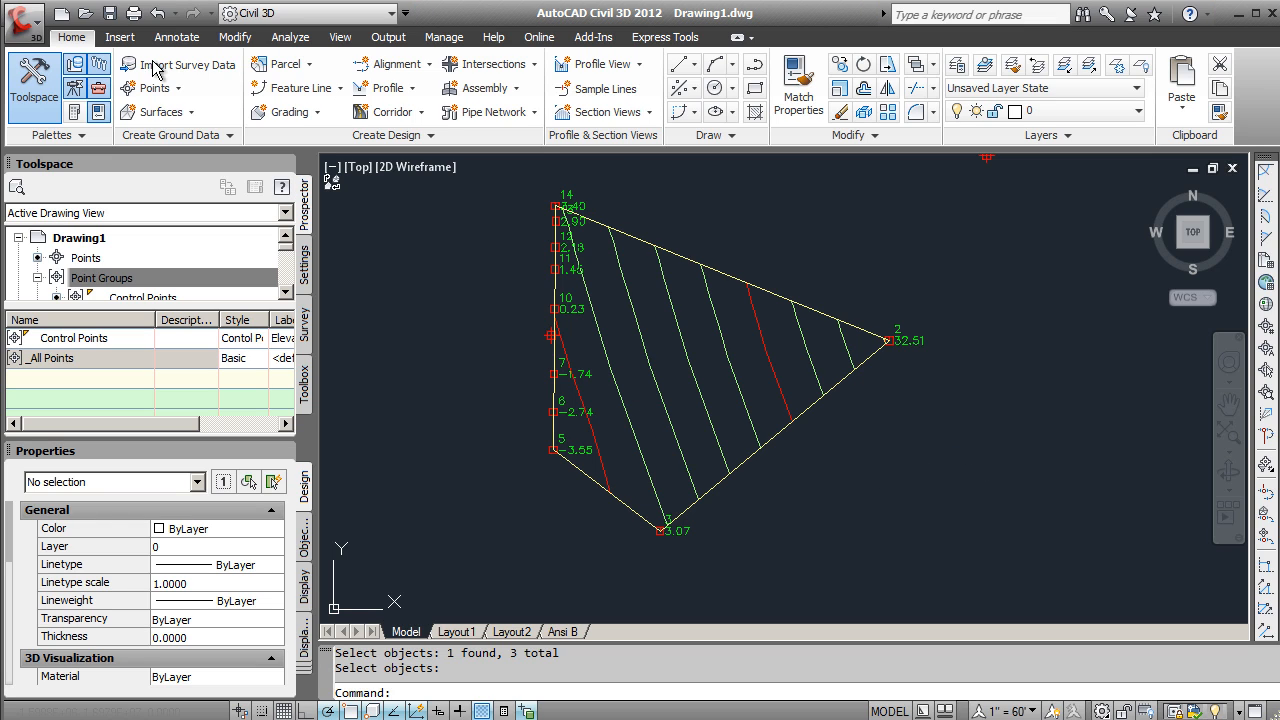
{"action": "mouse_move", "coordinate": [32, 84]}
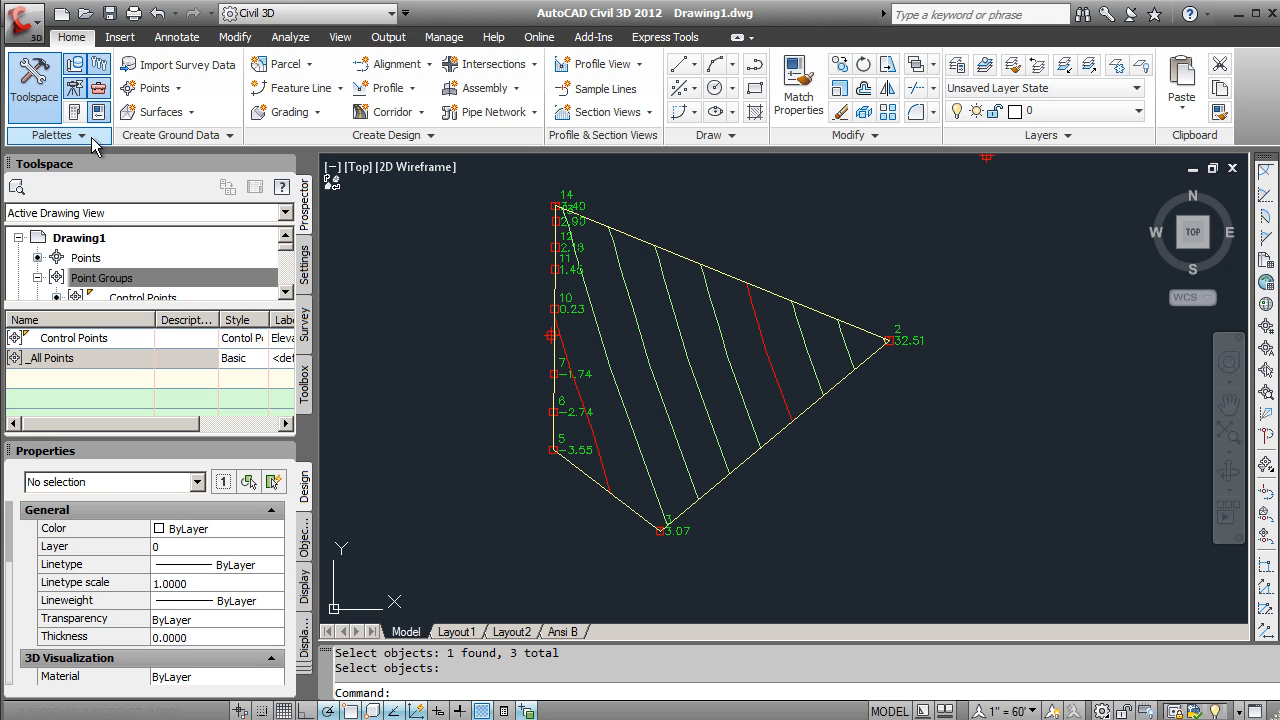
{"action": "mouse_move", "coordinate": [614, 148]}
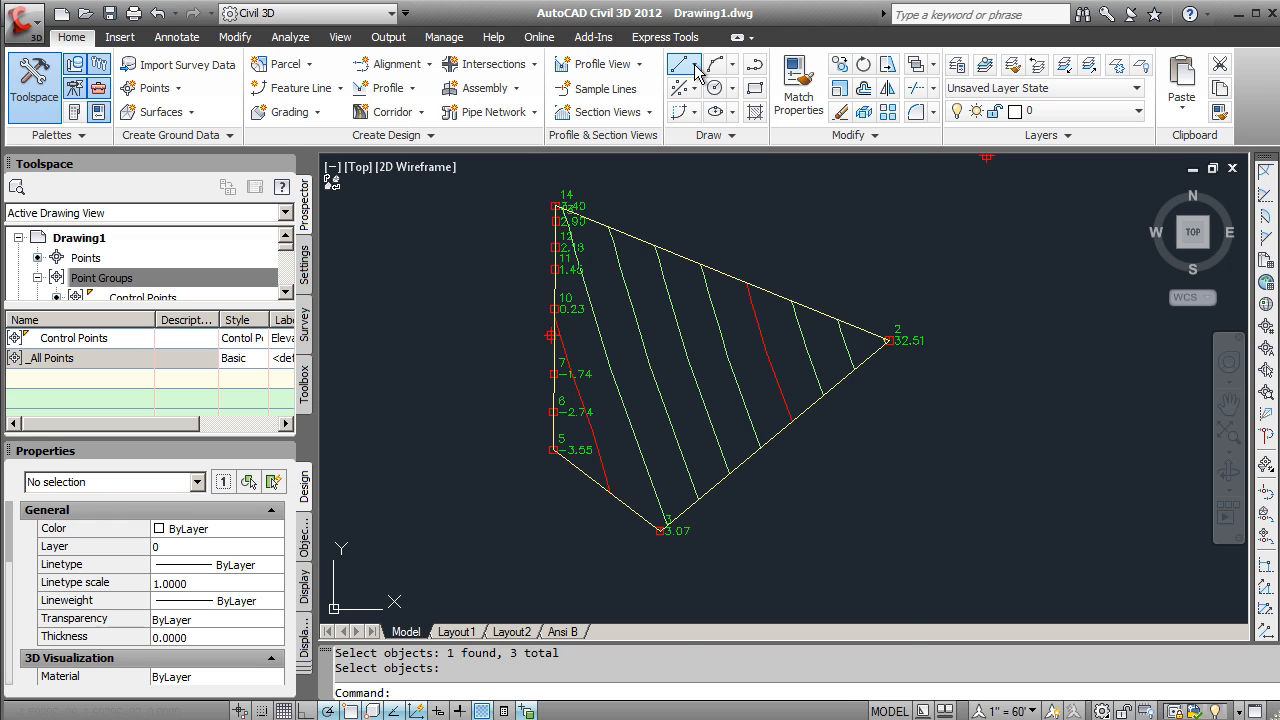
- Start Create Line by Northing/Easting from the Home tab's Line dropdown
{"action": "left_click", "coordinate": [684, 64]}
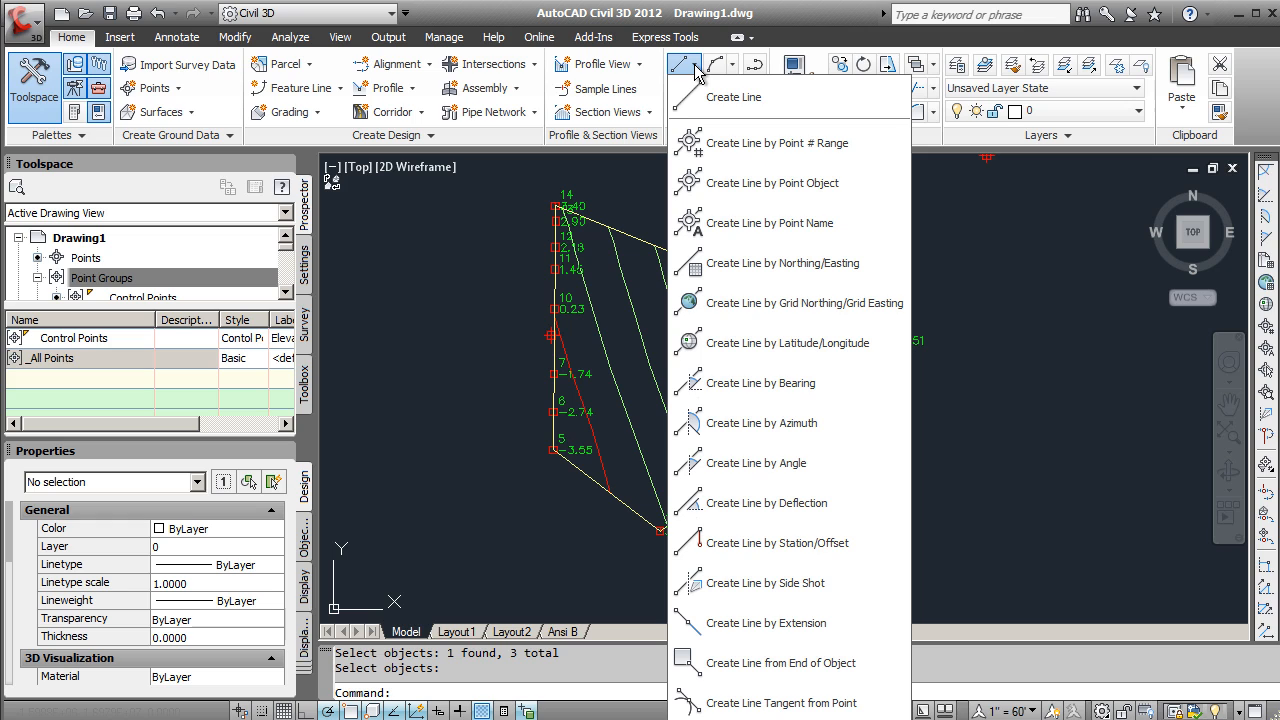
{"action": "mouse_move", "coordinate": [788, 262]}
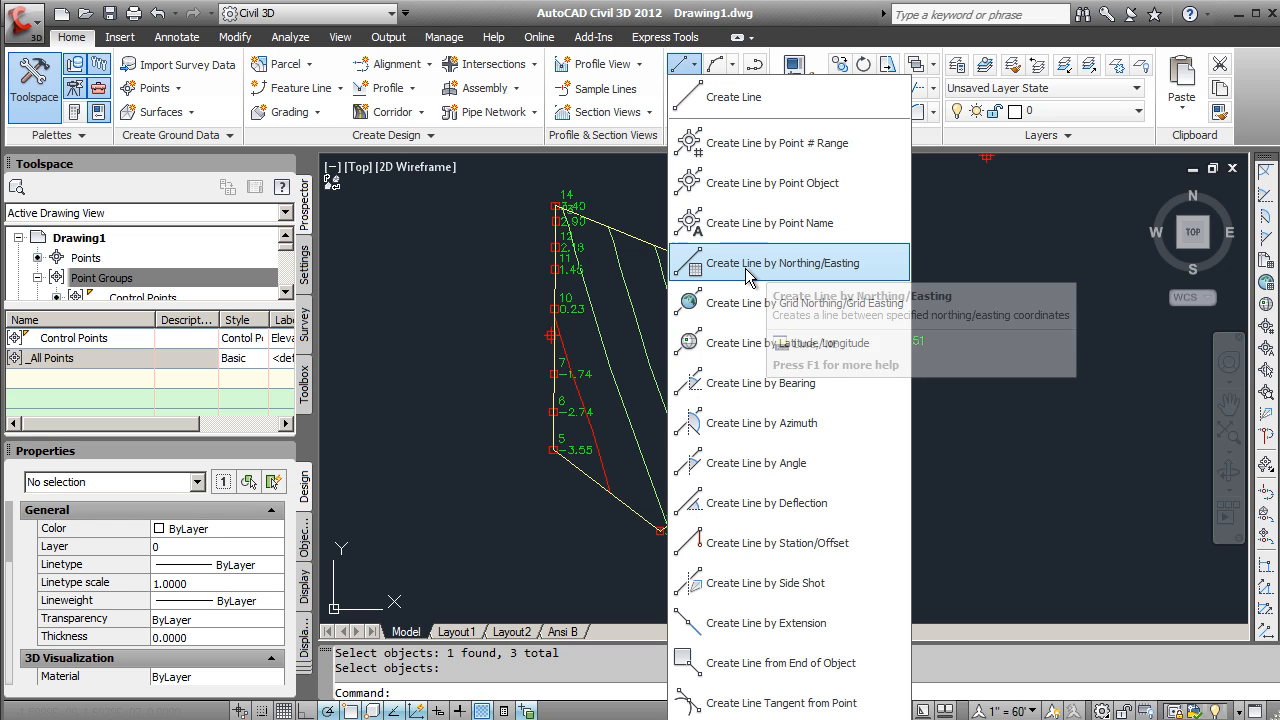
{"action": "left_click", "coordinate": [788, 262]}
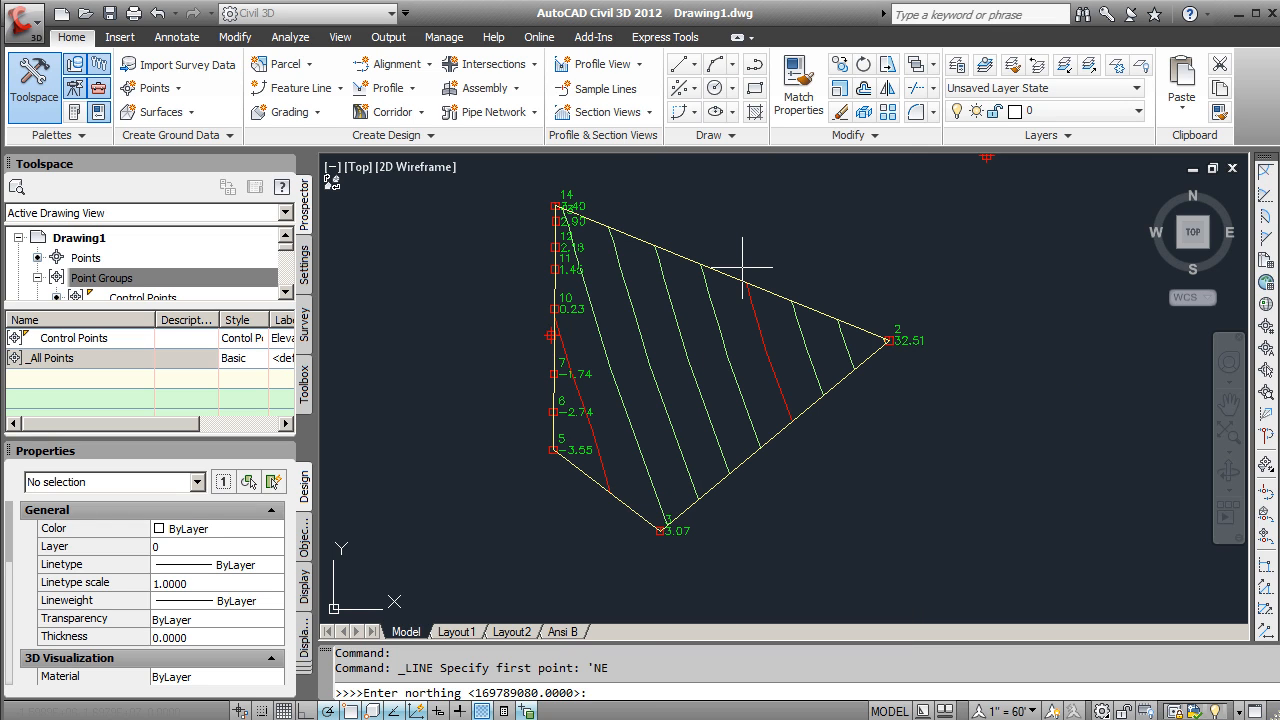
{"action": "mouse_move", "coordinate": [740, 576]}
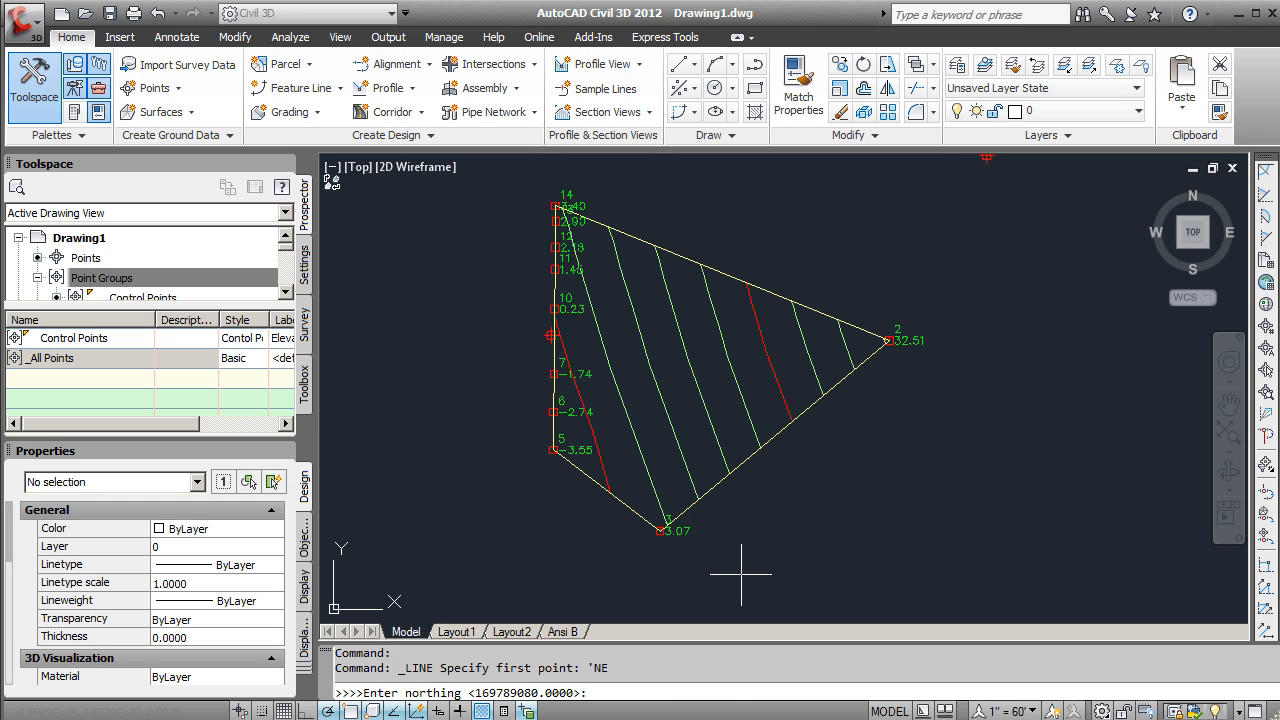
{"action": "mouse_move", "coordinate": [1184, 512]}
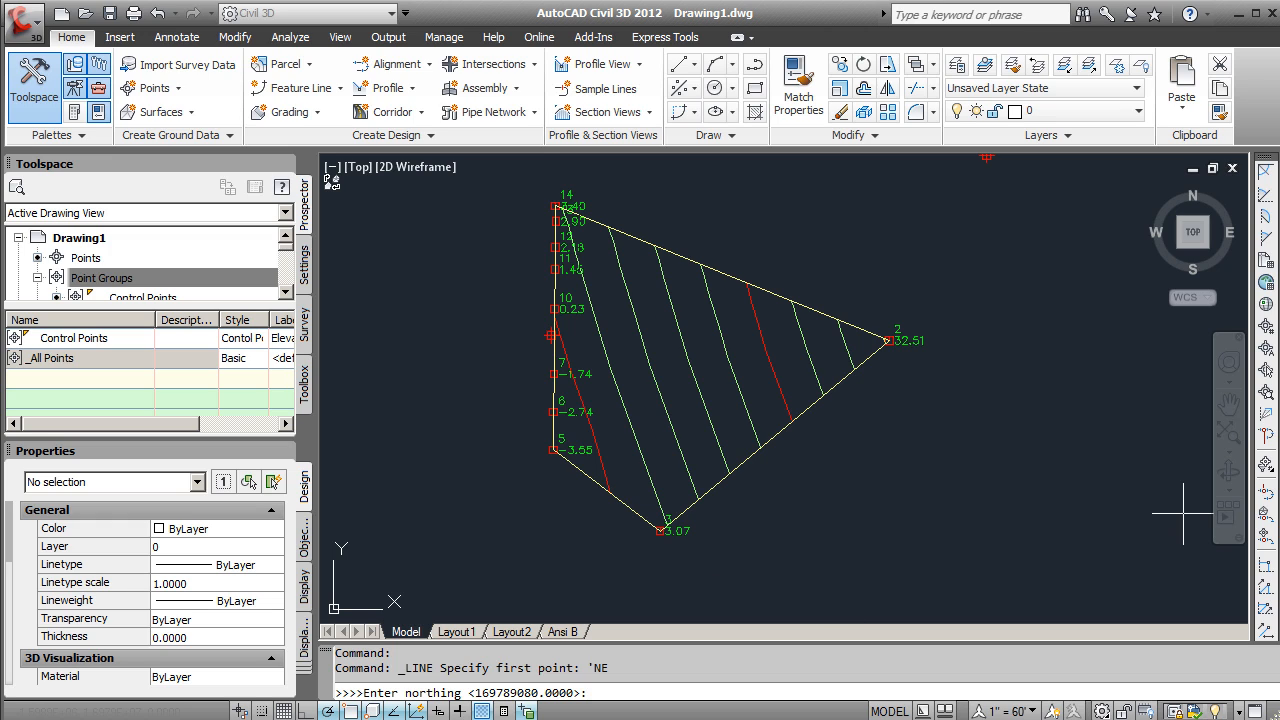
- Fix the first point at northing 16978980 and enter northing 16979030 for the next point
{"action": "type", "text": "16978980"}
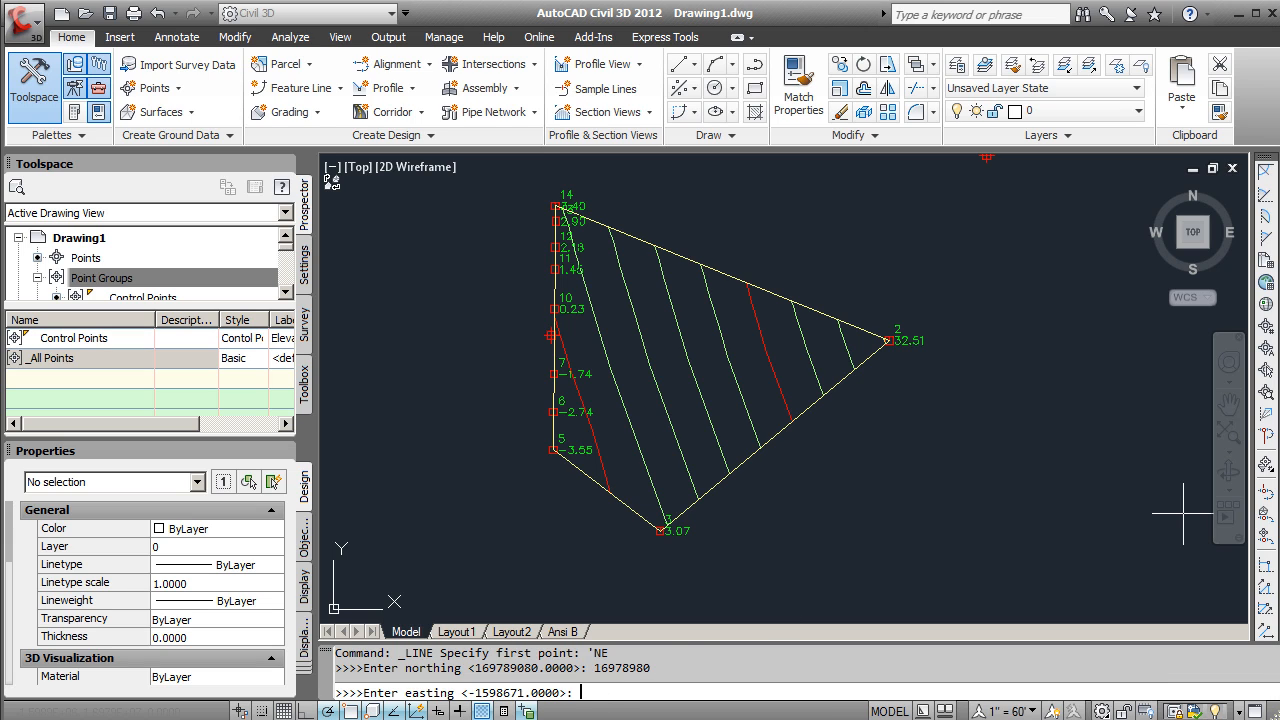
{"action": "key", "text": "Return"}
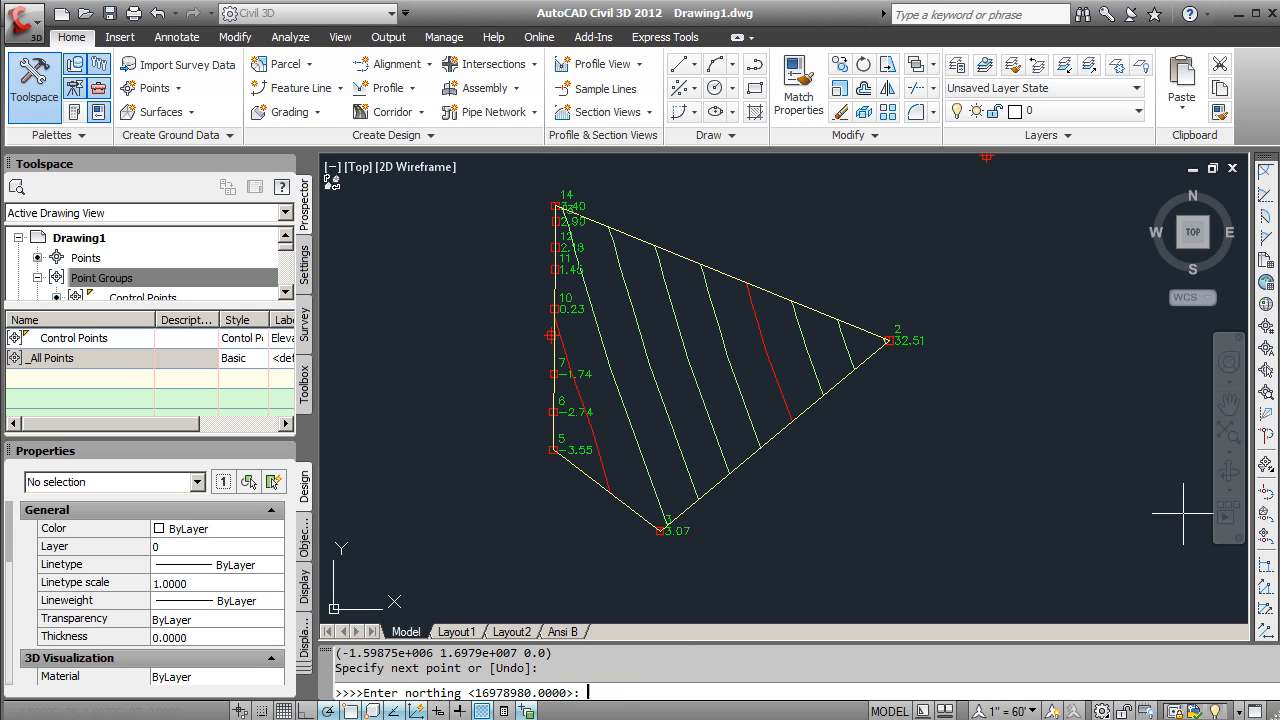
{"action": "mouse_move", "coordinate": [604, 332]}
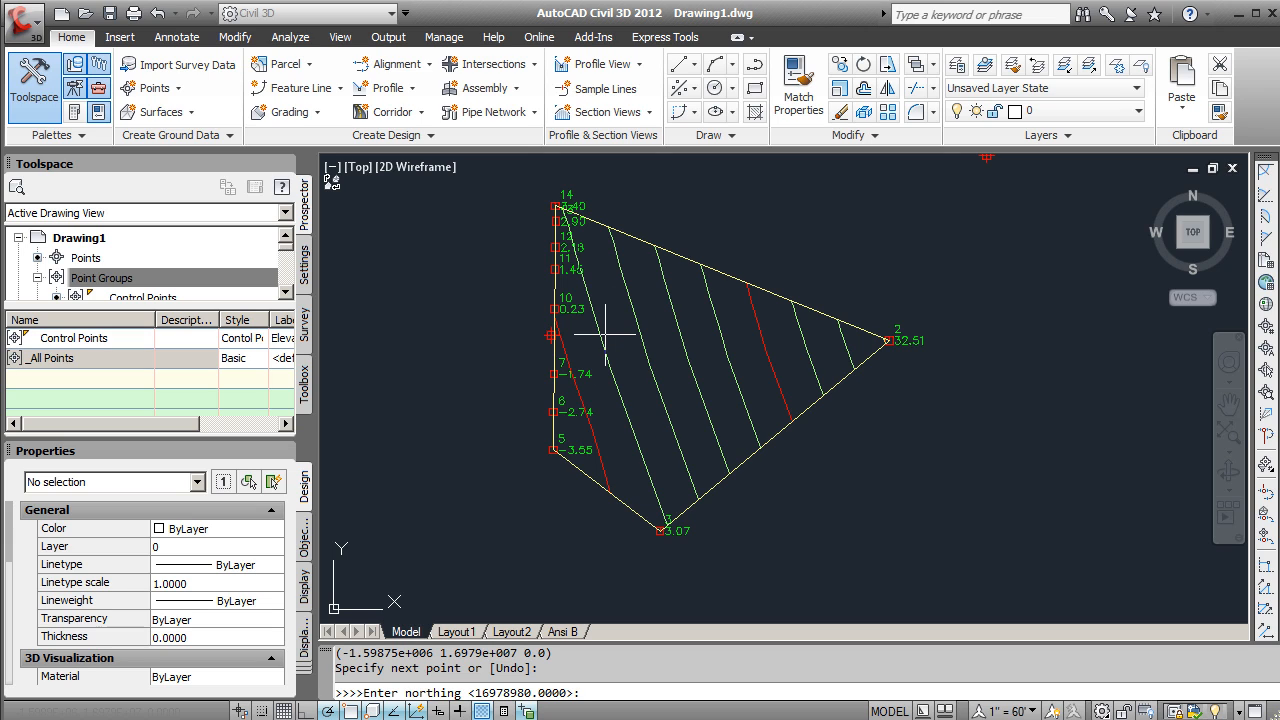
{"action": "mouse_move", "coordinate": [1050, 352]}
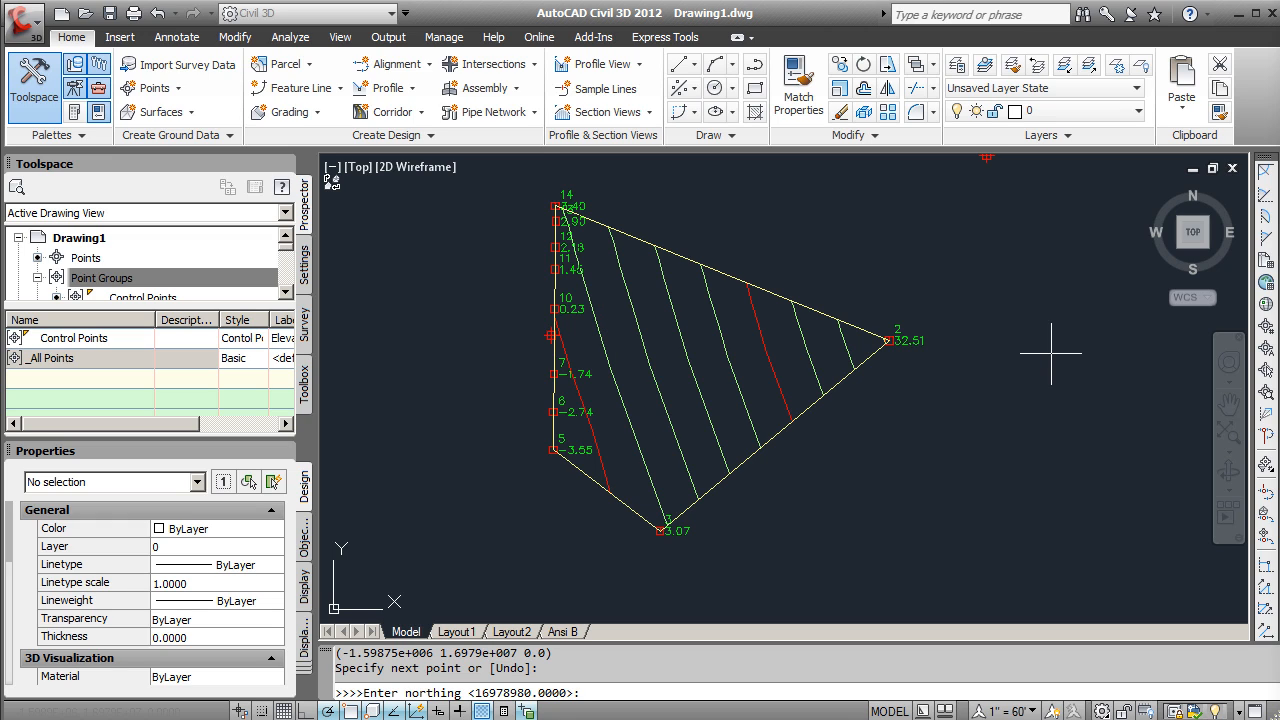
{"action": "type", "text": "16979030"}
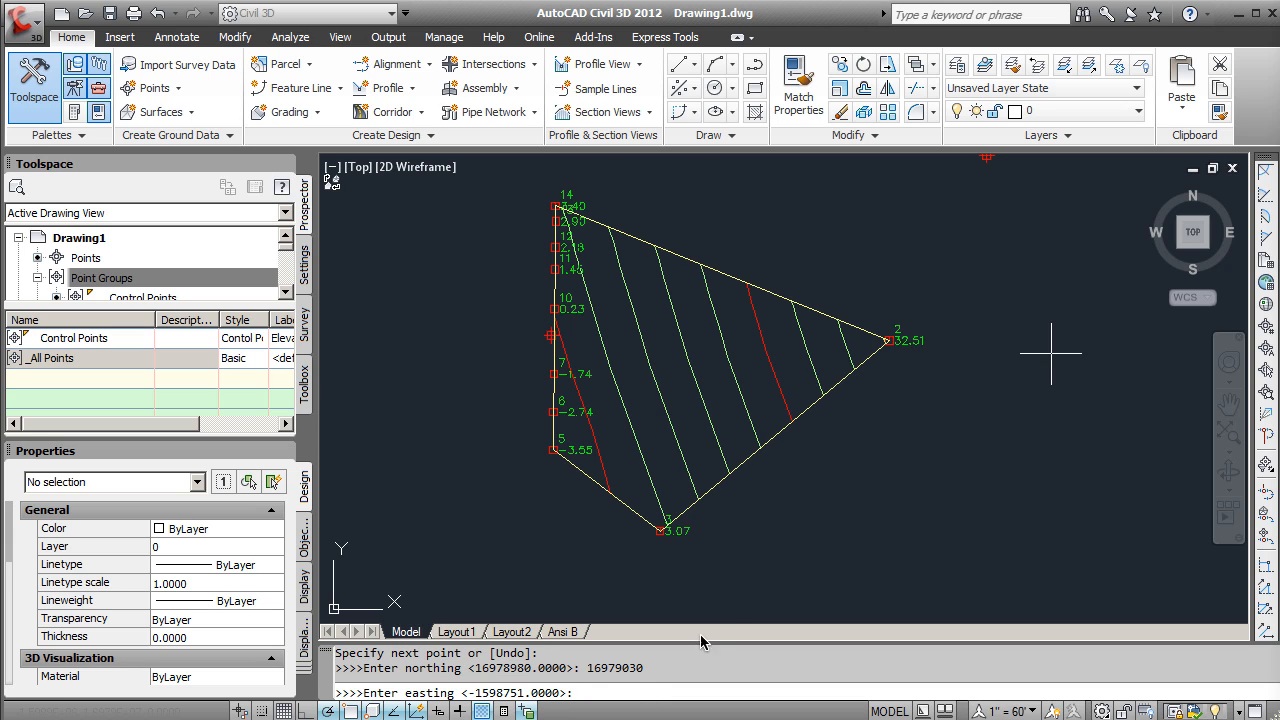
- Continue the figure with easting -1598752, a top-edge point at northing 16979030, then northing 16978980
{"action": "type", "text": "-1598752"}
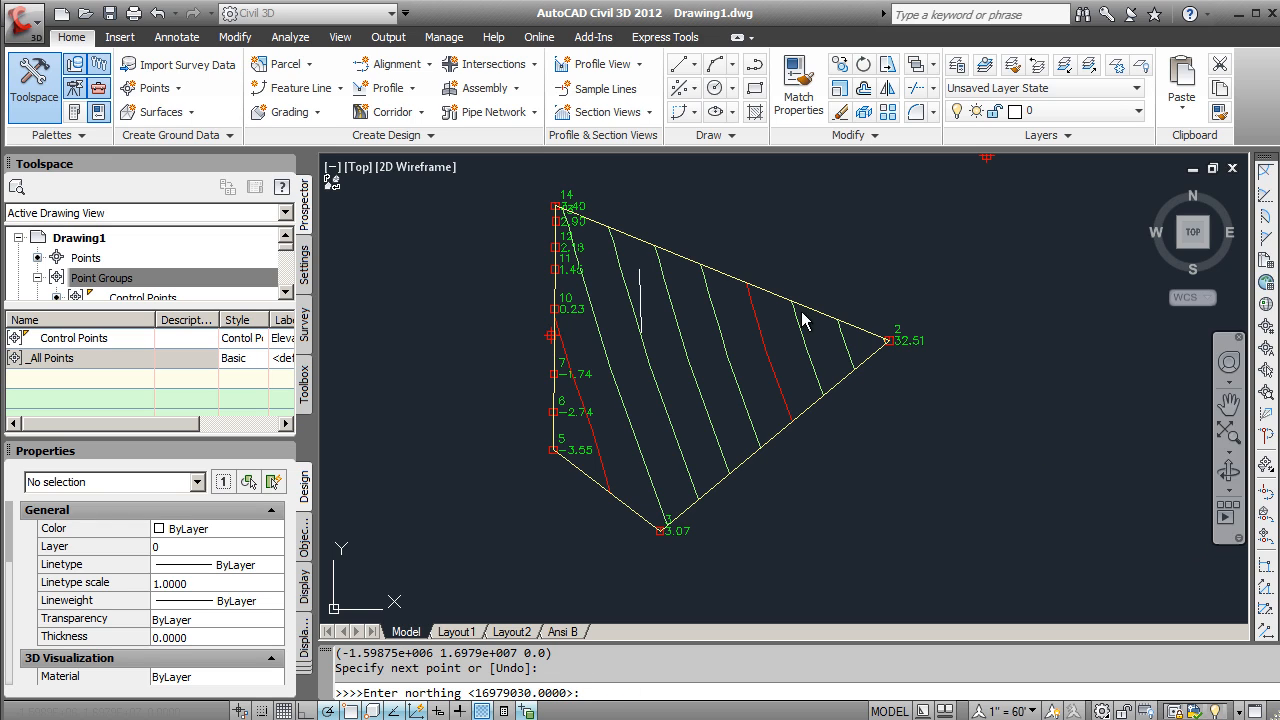
{"action": "mouse_move", "coordinate": [630, 288]}
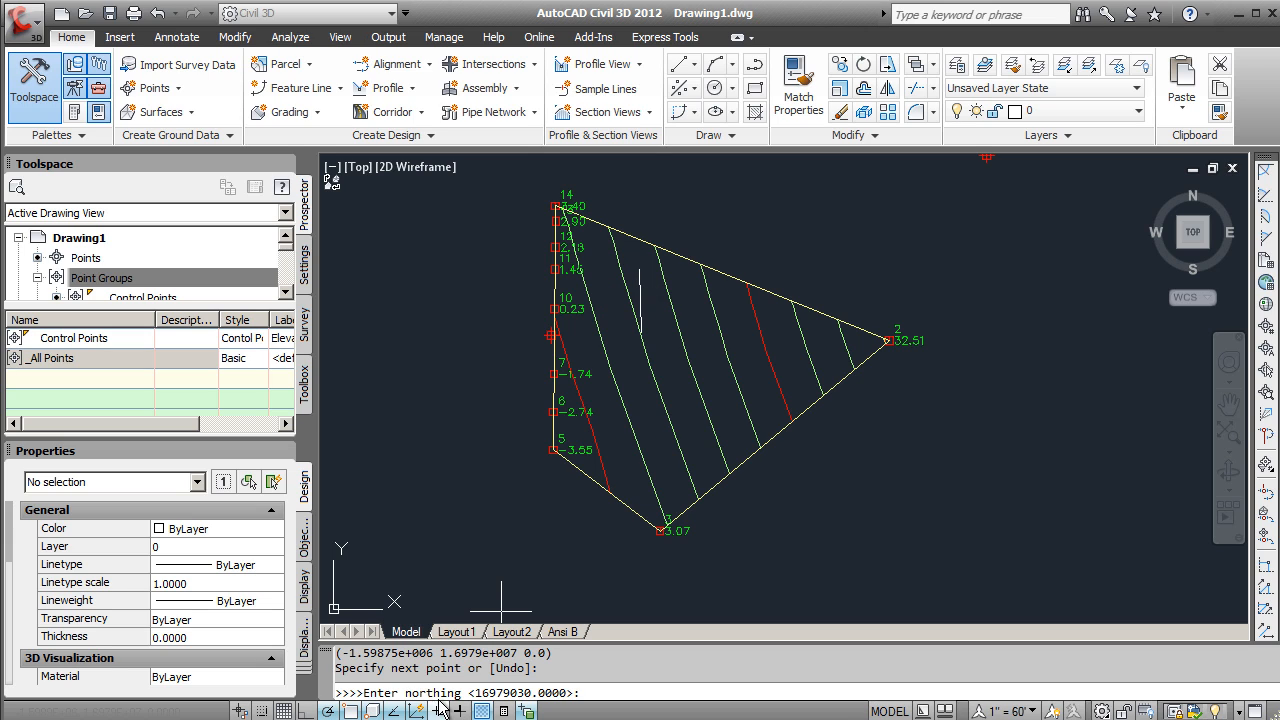
{"action": "mouse_move", "coordinate": [676, 476]}
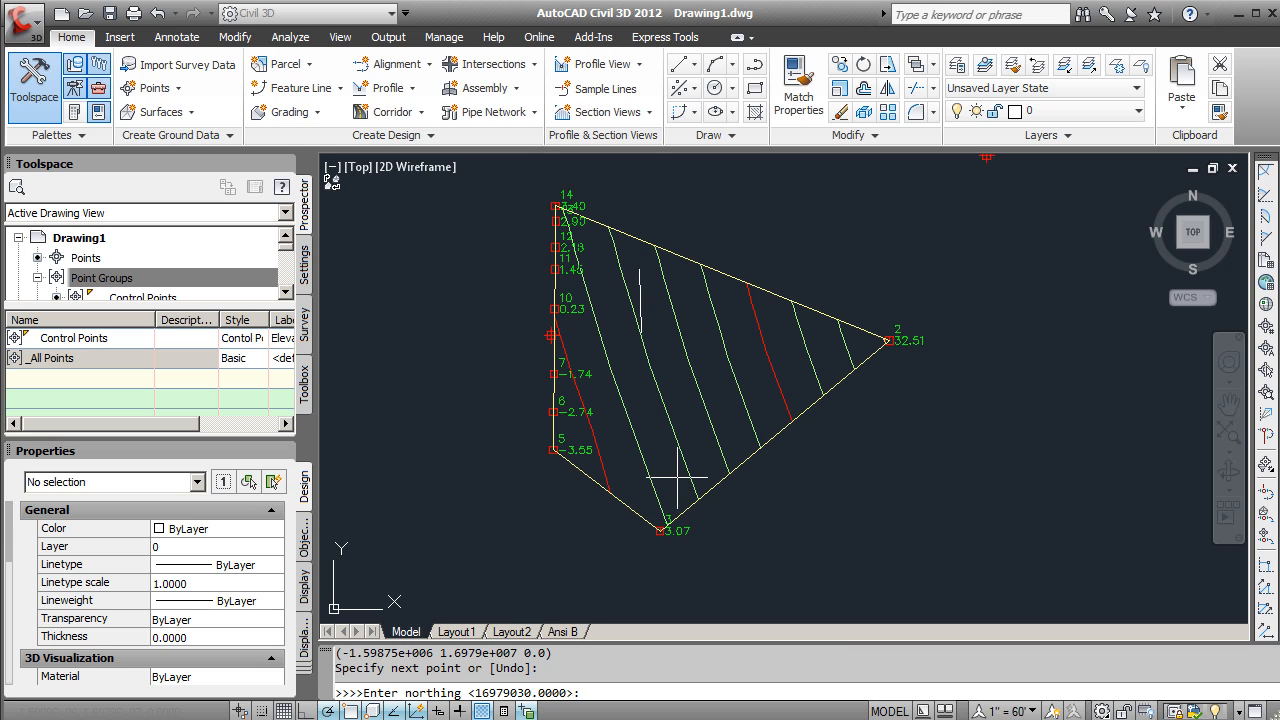
{"action": "mouse_move", "coordinate": [980, 420]}
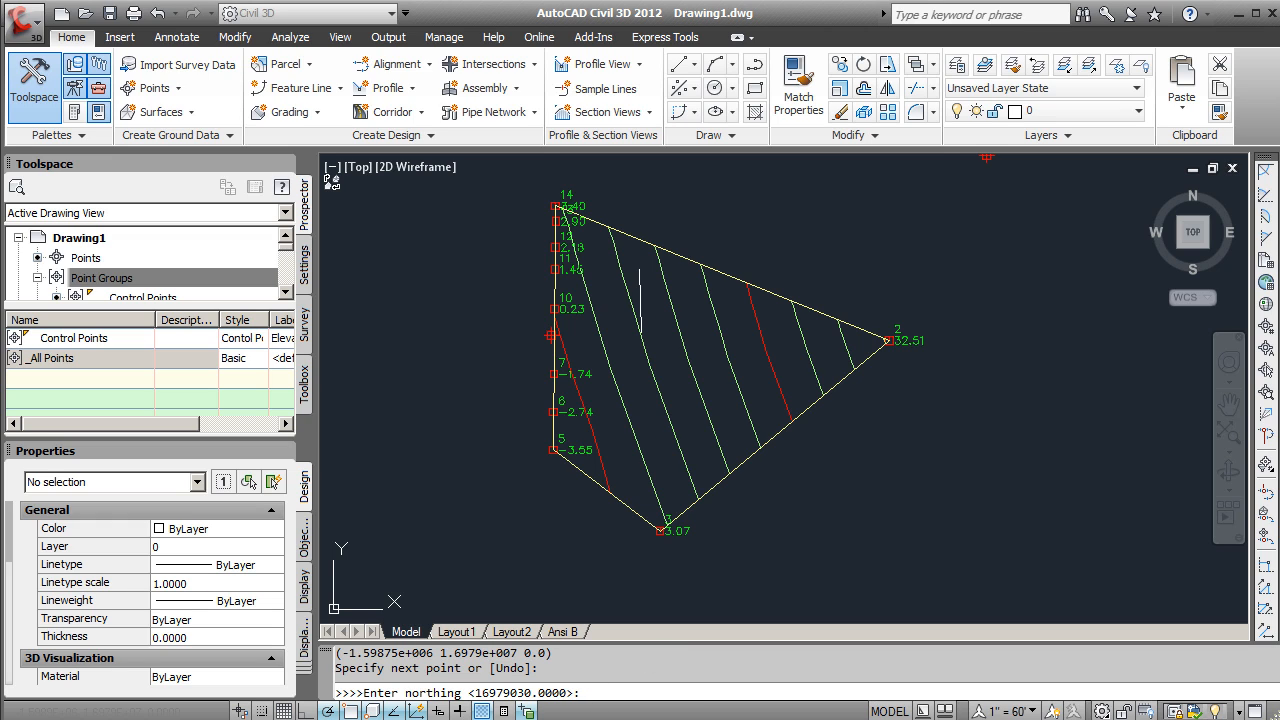
{"action": "type", "text": "16979030"}
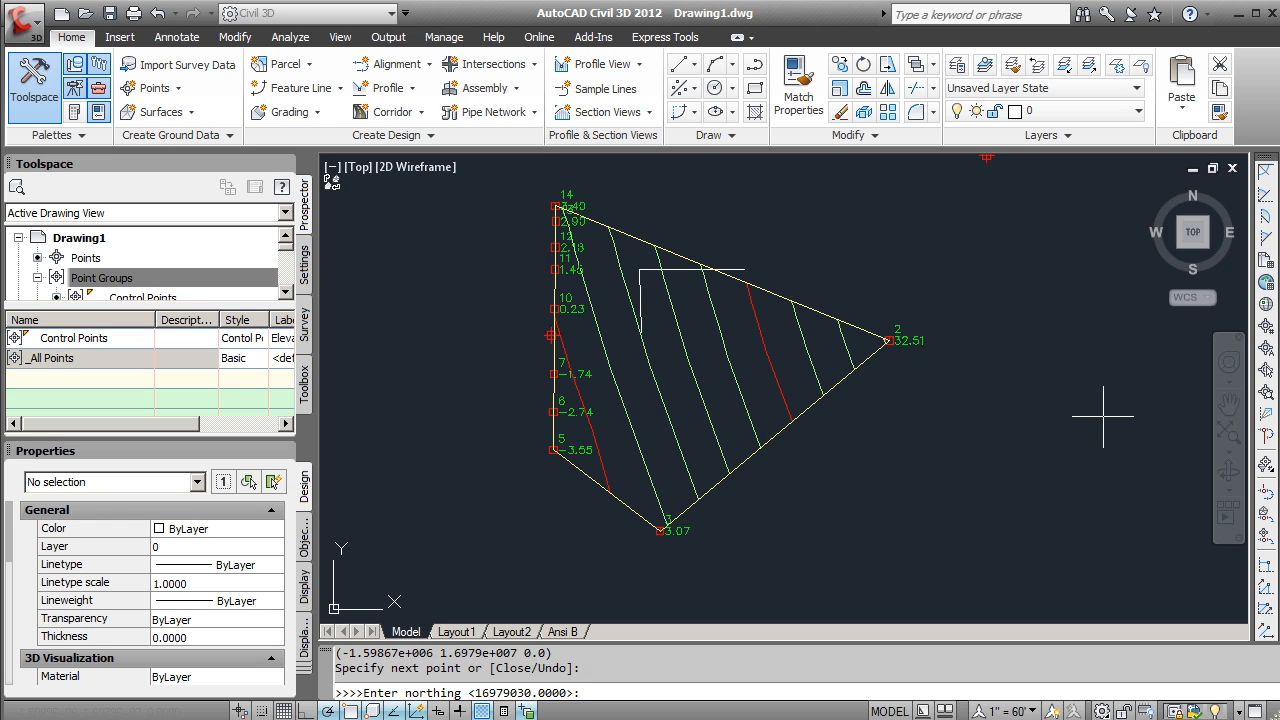
{"action": "mouse_move", "coordinate": [758, 608]}
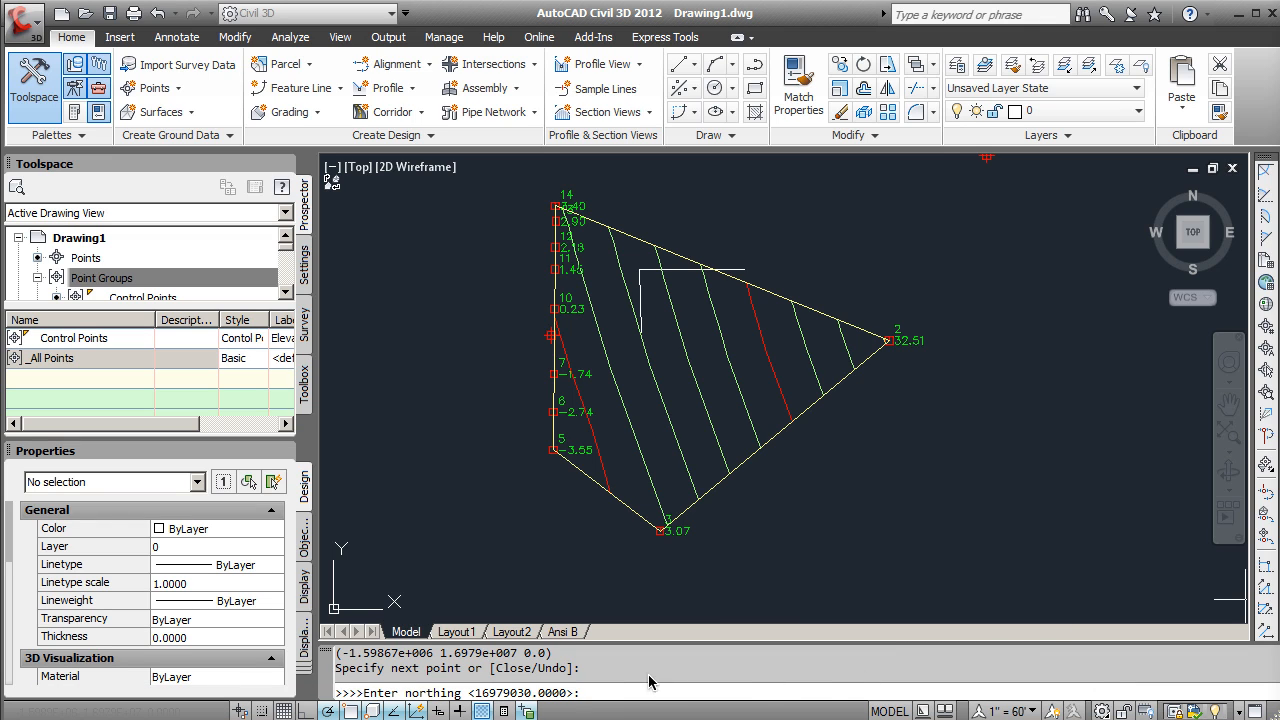
{"action": "type", "text": "16978980"}
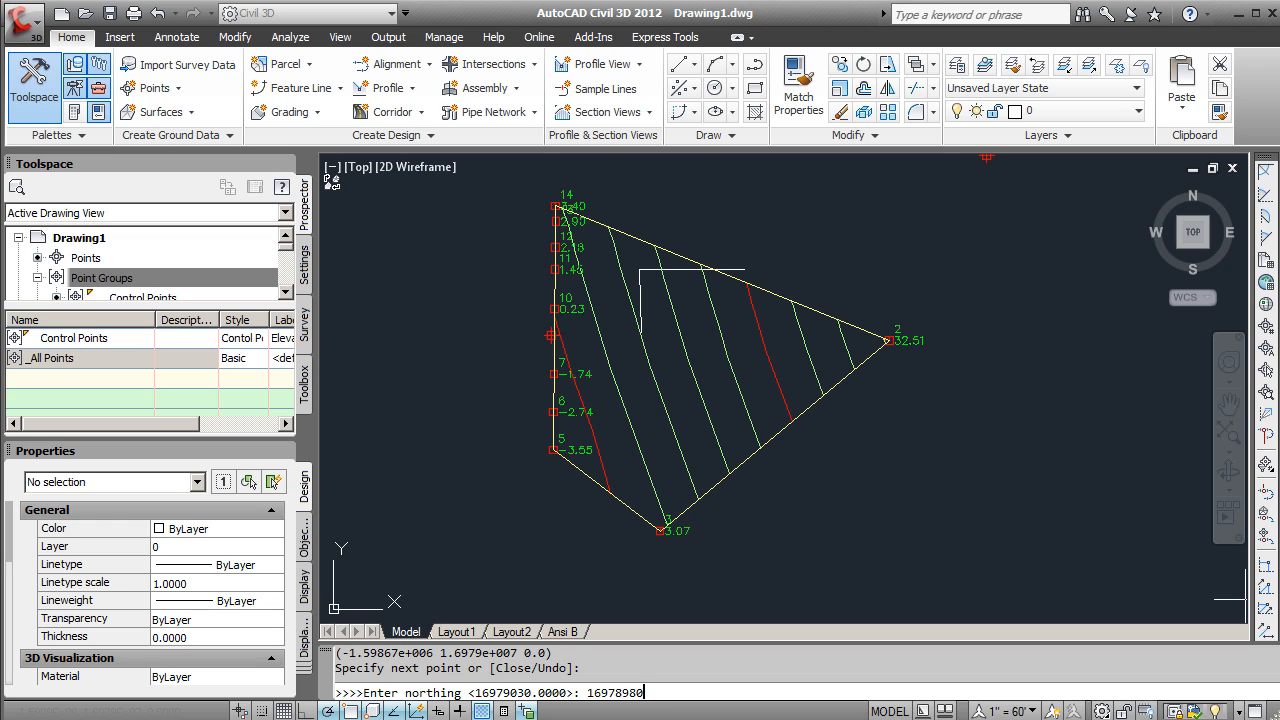
- Accept northing 16978980 for the right-hand edge's lower corner
{"action": "key", "text": "Return"}
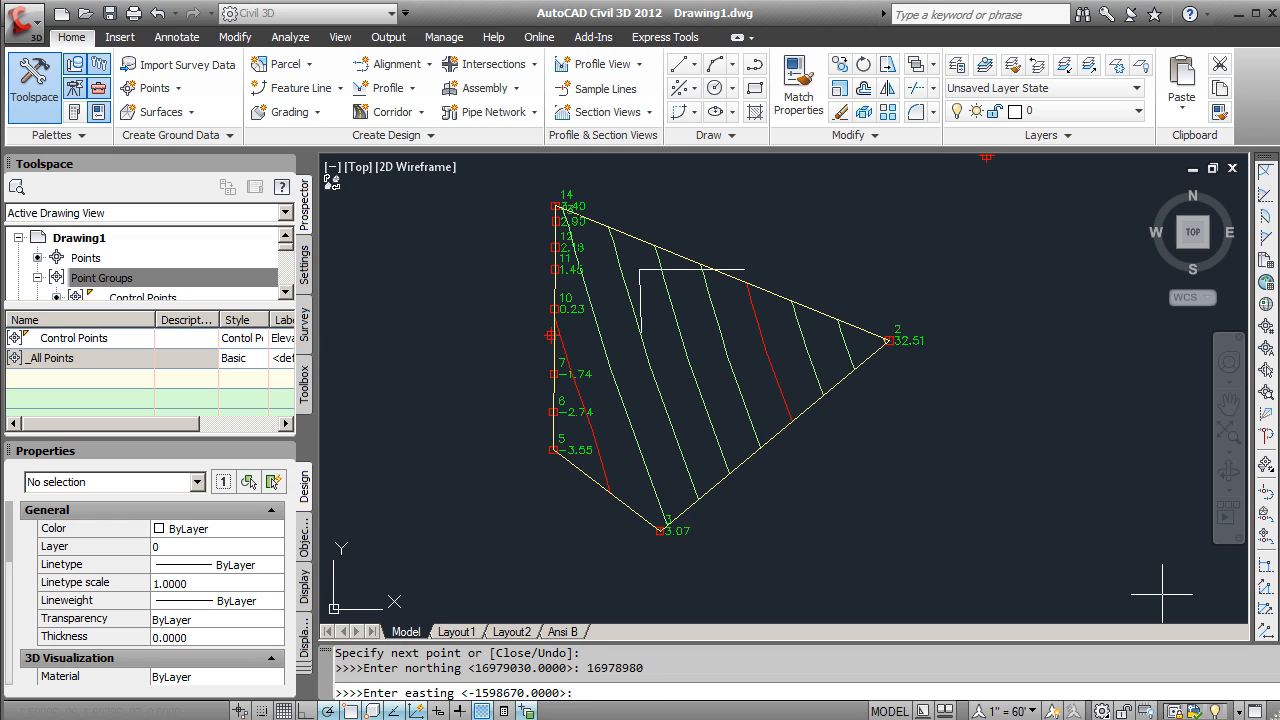
{"action": "mouse_move", "coordinate": [1078, 614]}
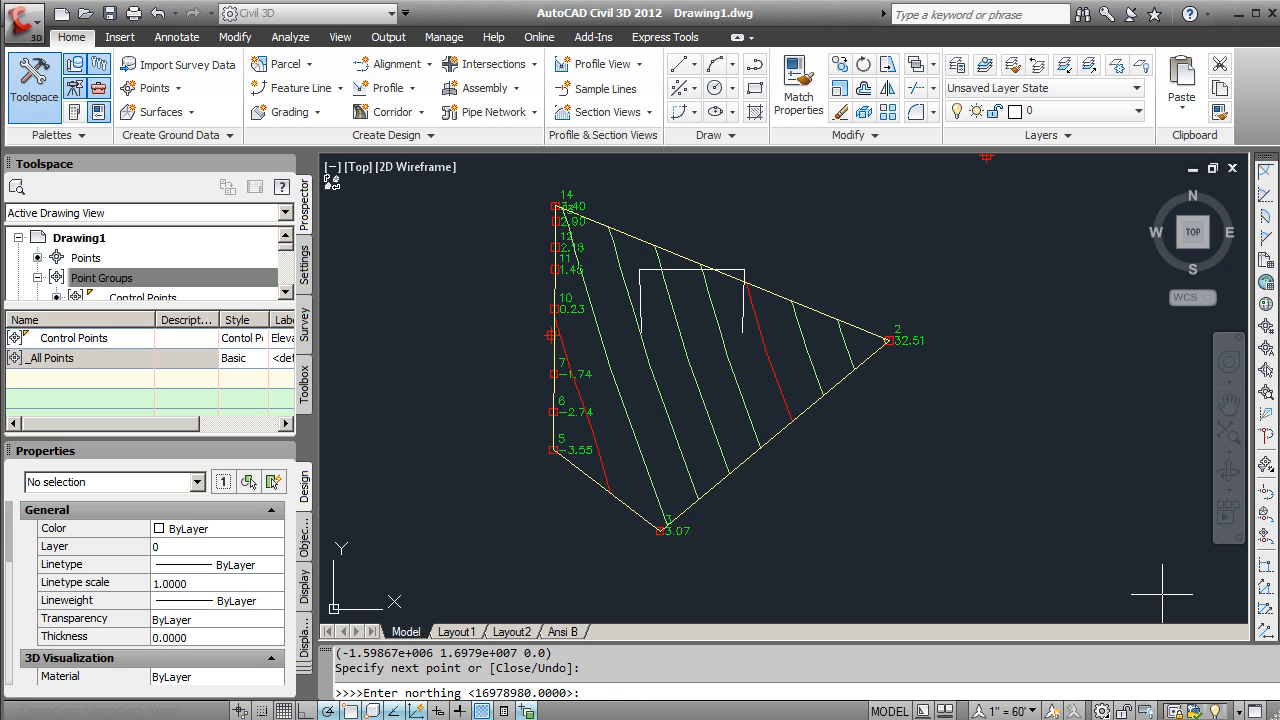
{"action": "mouse_move", "coordinate": [584, 592]}
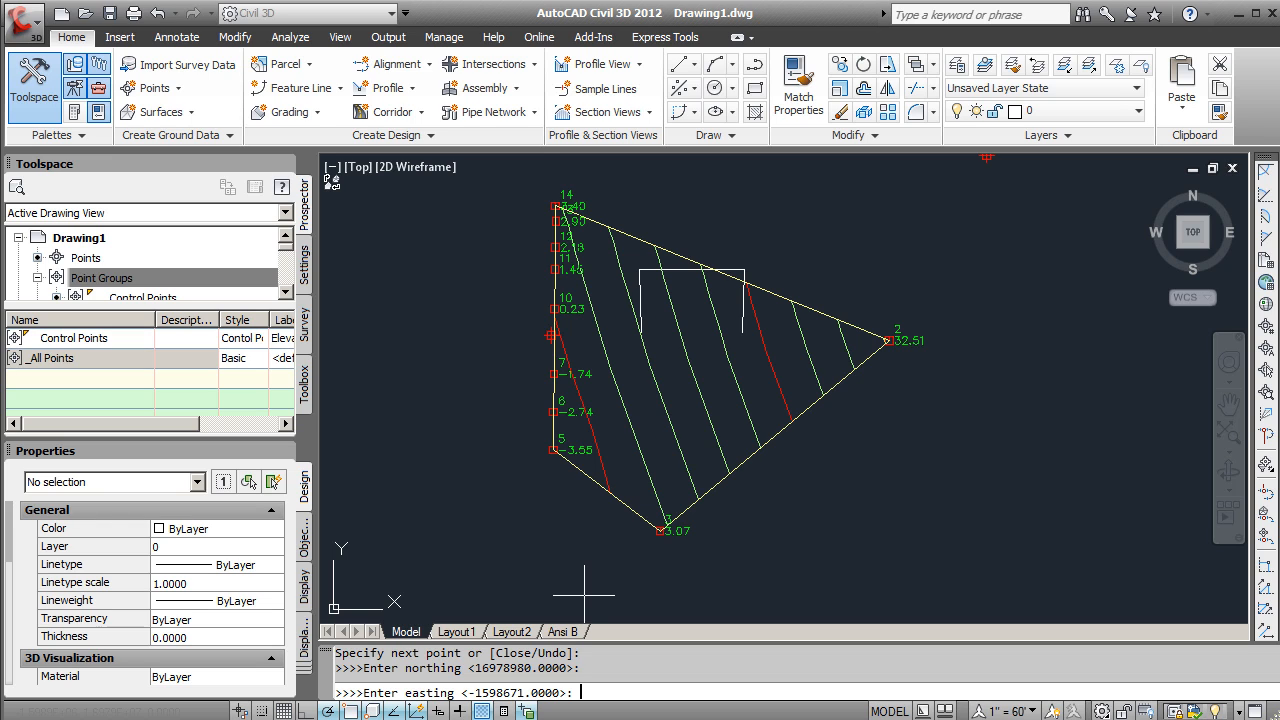
- Cancel the easting prompt and close the line sequence with C to complete the rectangle
{"action": "key", "text": "Escape"}
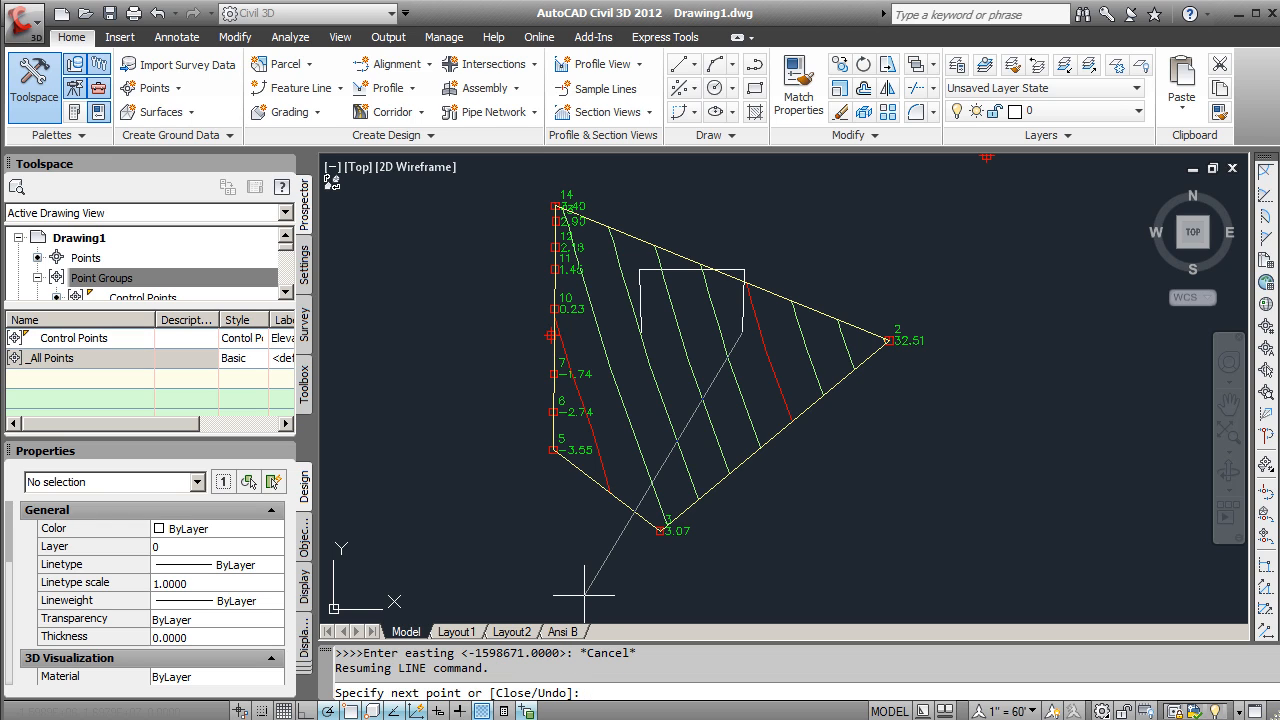
{"action": "mouse_move", "coordinate": [640, 340]}
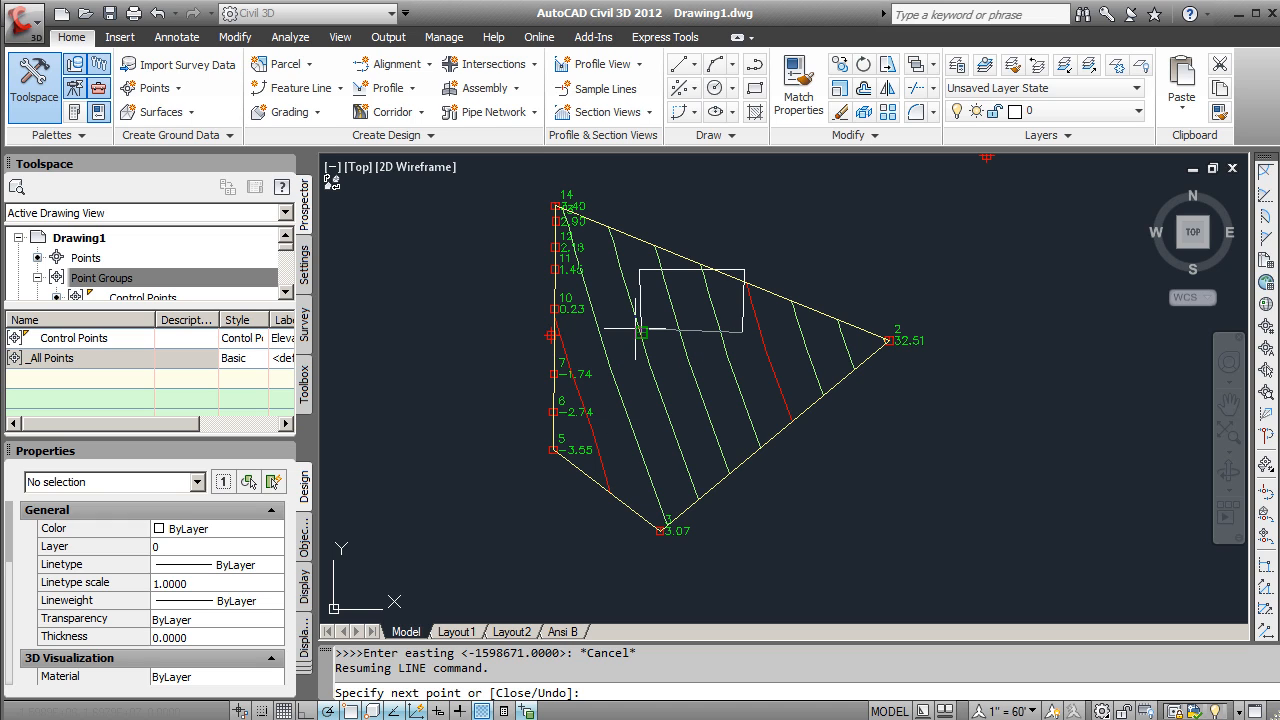
{"action": "mouse_move", "coordinate": [644, 332]}
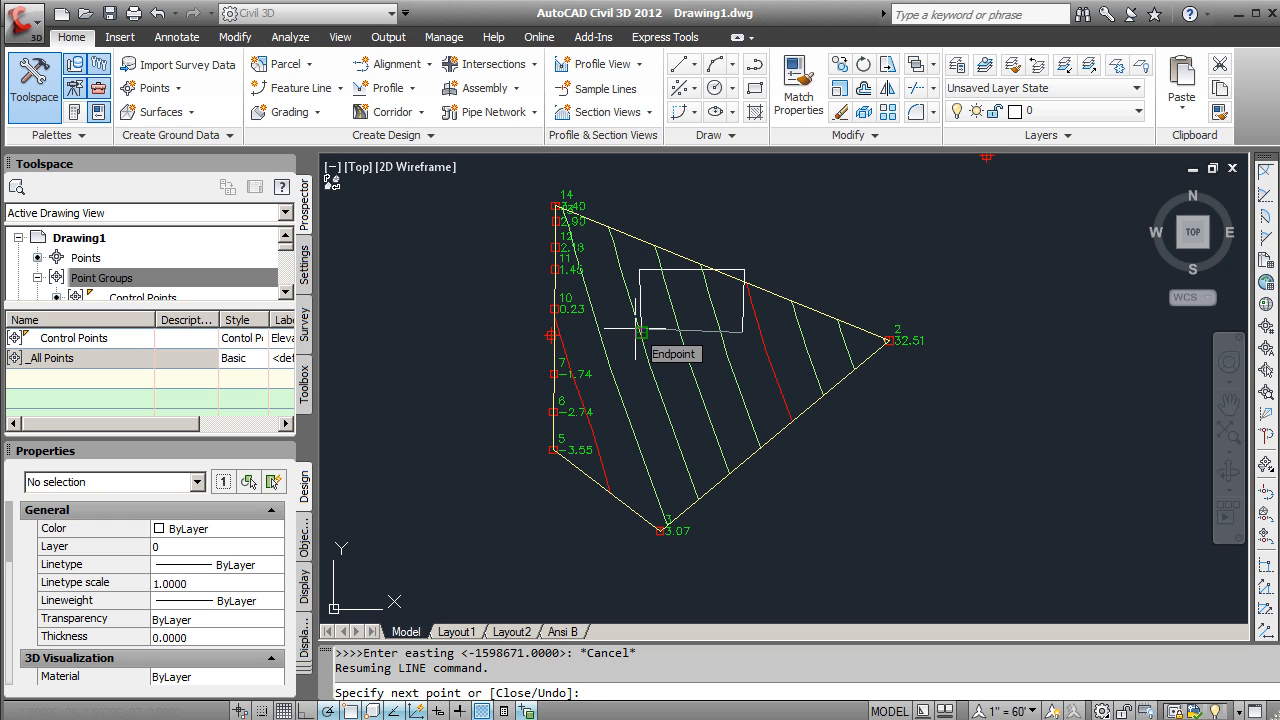
{"action": "type", "text": "c"}
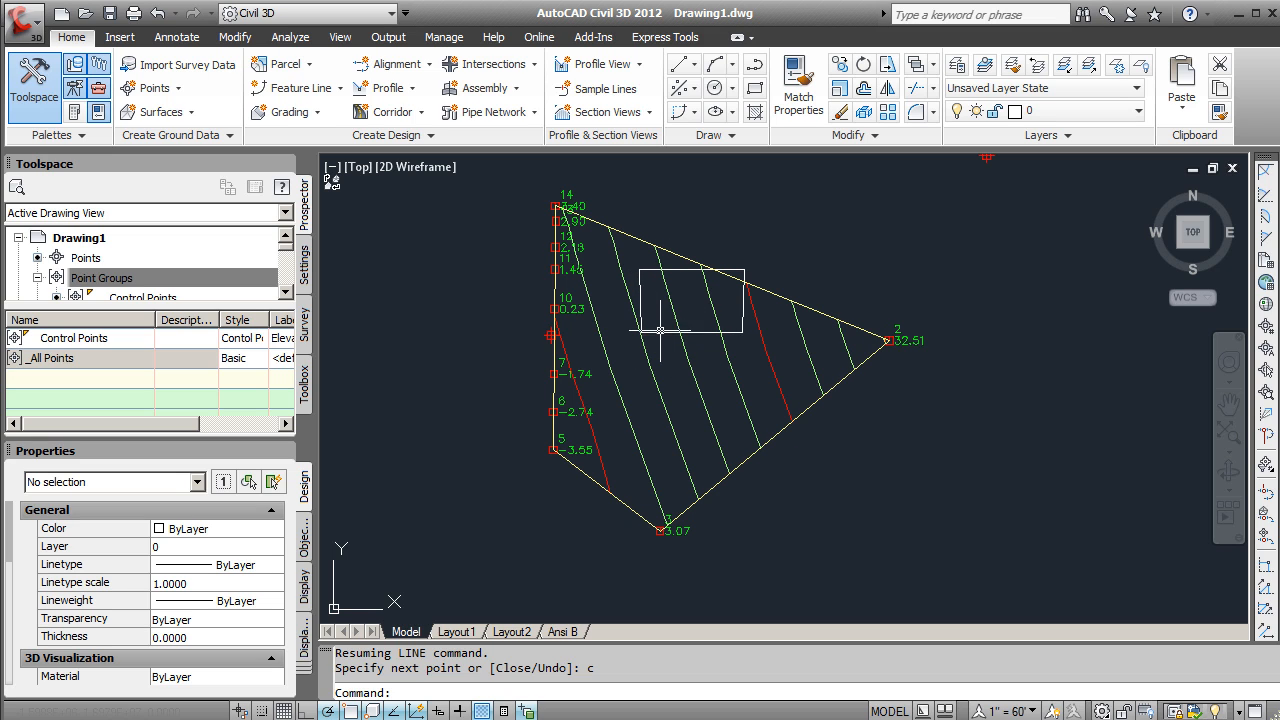
{"action": "mouse_move", "coordinate": [732, 292]}
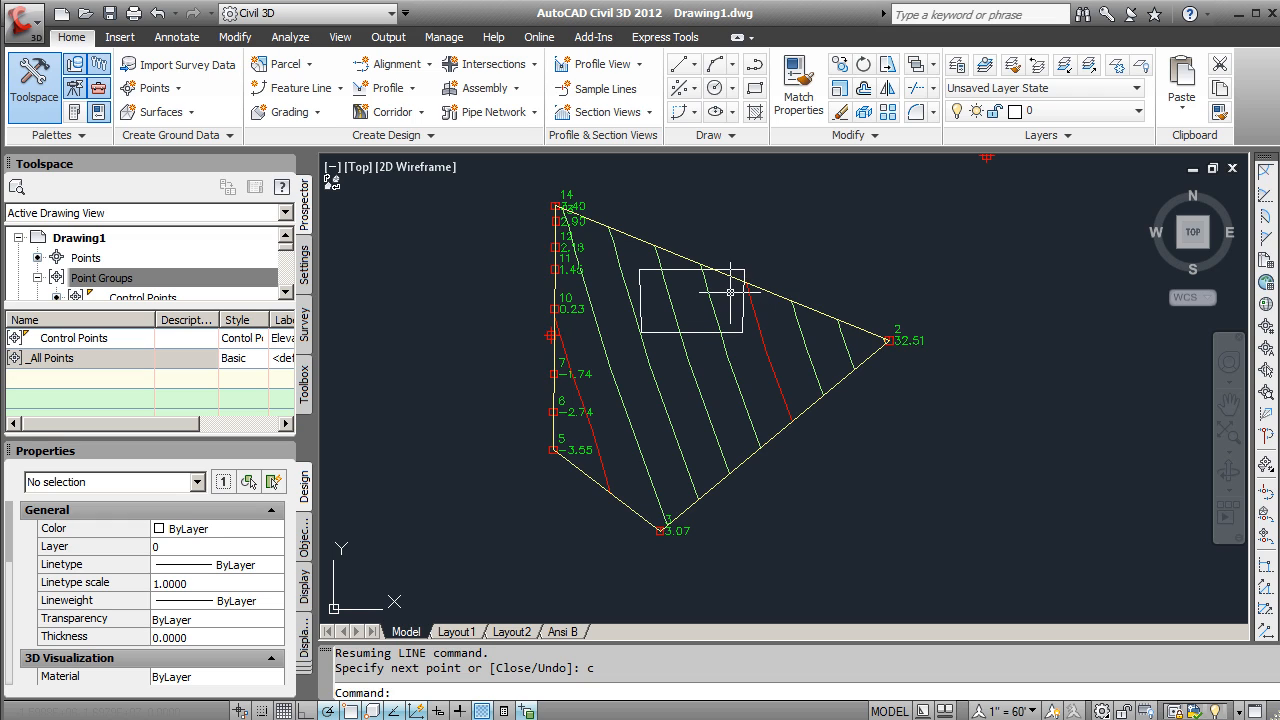
{"action": "mouse_move", "coordinate": [644, 290]}
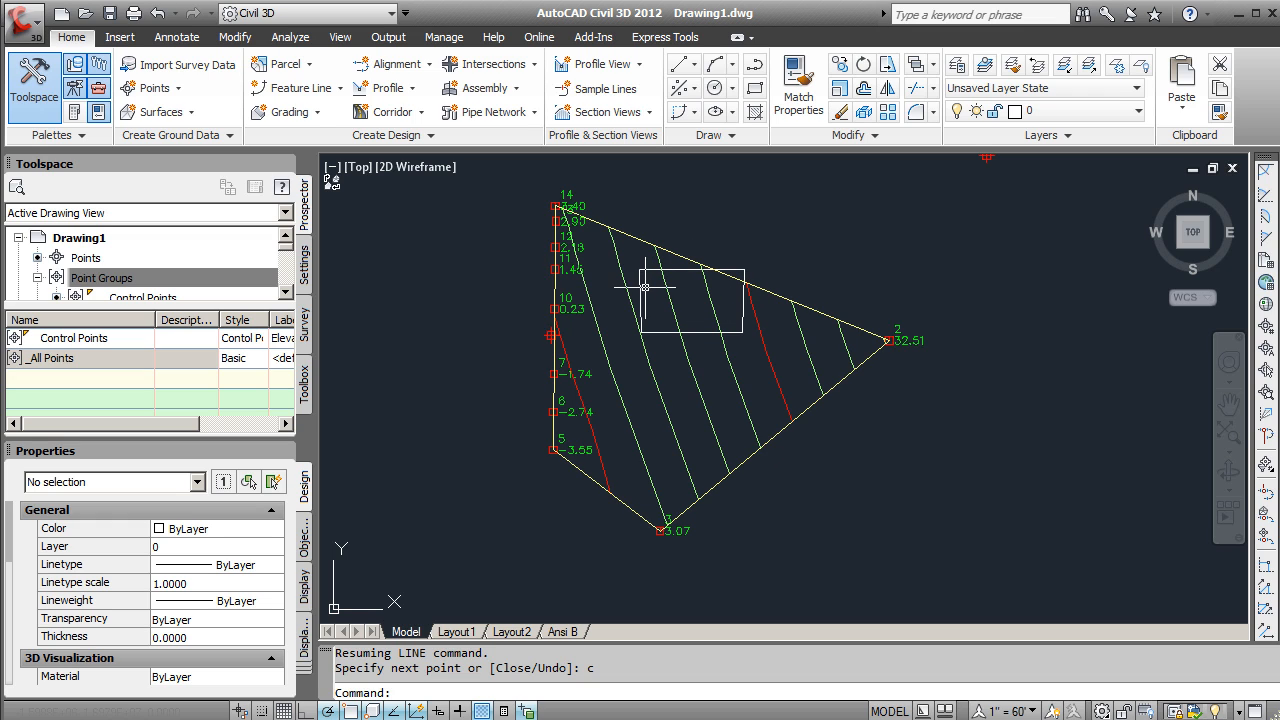
{"action": "mouse_move", "coordinate": [644, 290]}
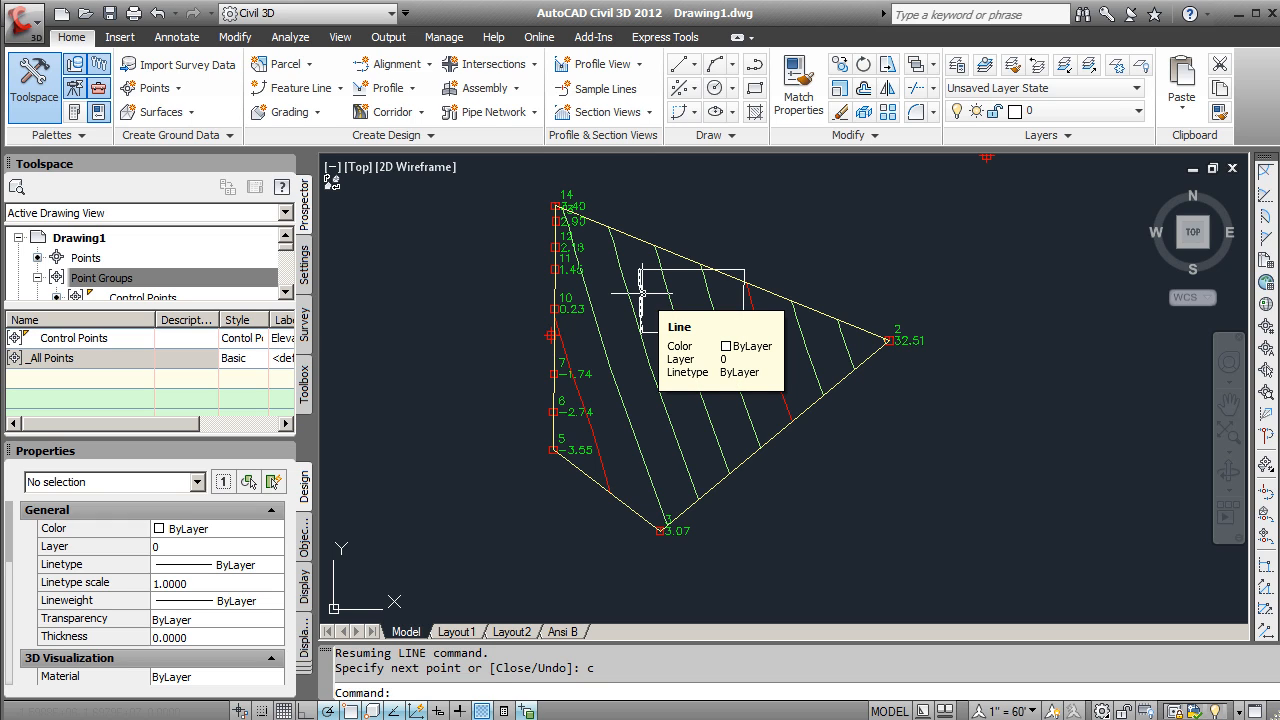
{"action": "mouse_move", "coordinate": [1048, 186]}
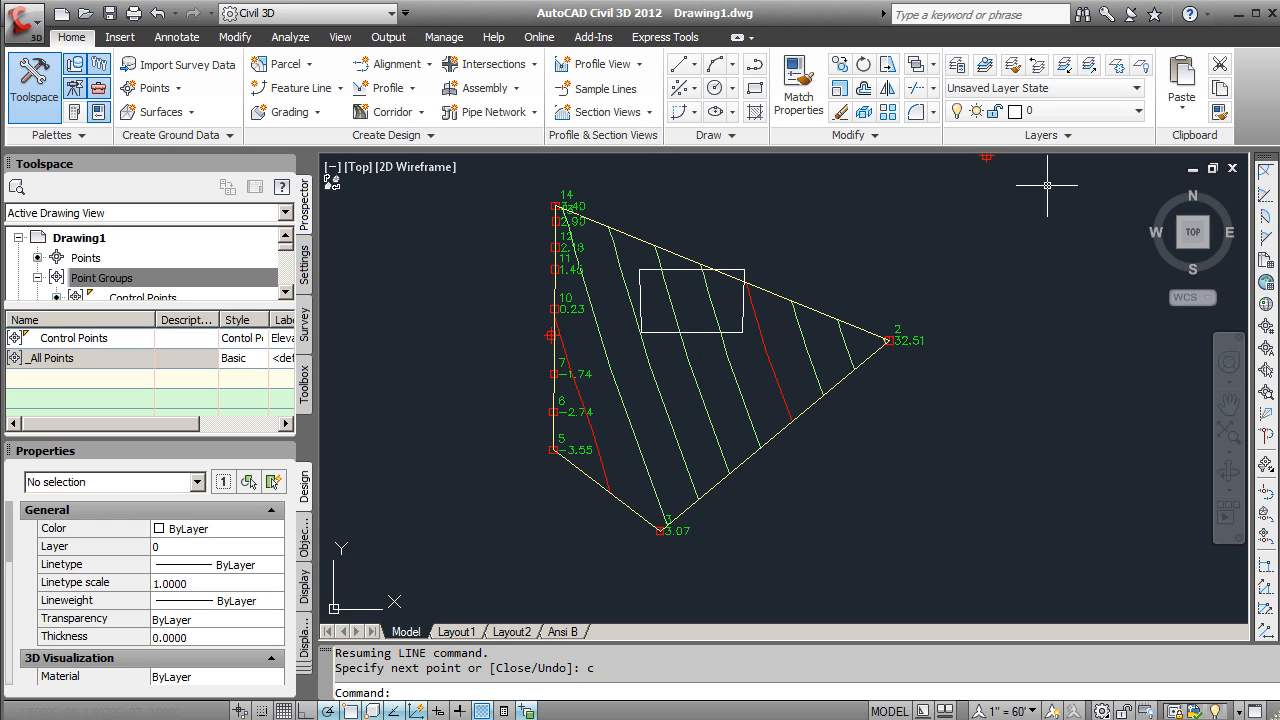